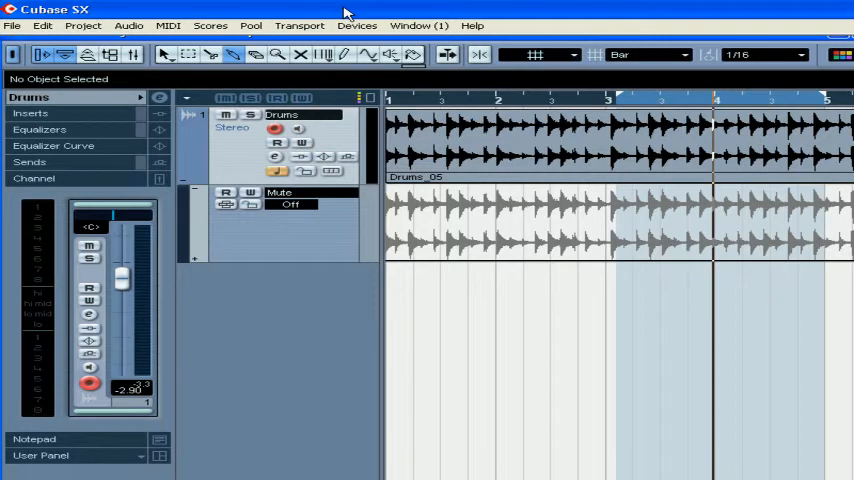
pyautogui.moveTo(190, 186)
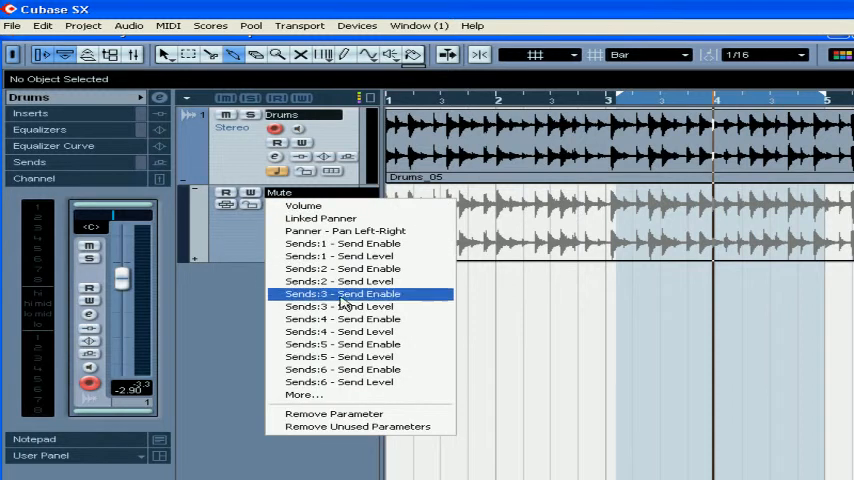
pyautogui.moveTo(370, 331)
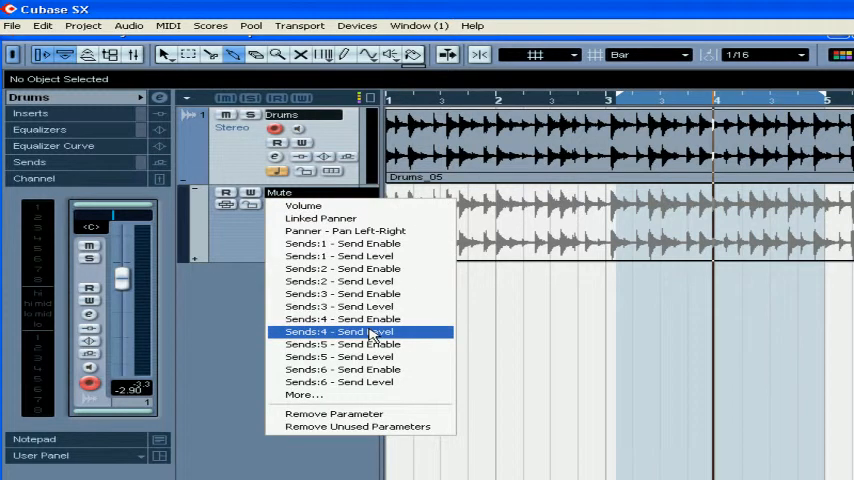
pyautogui.moveTo(368, 394)
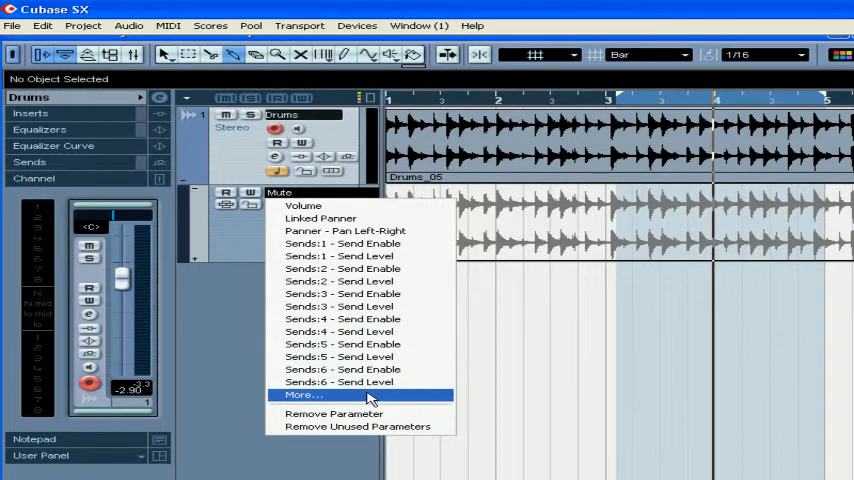
# Step: Browse the More… parameter dialog, cancel it, and set the lane to Volume at -2.90
pyautogui.click(304, 394)
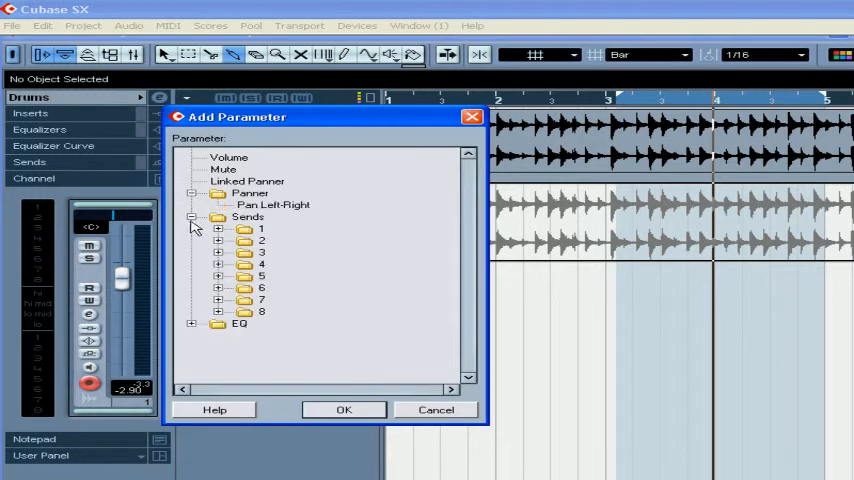
pyautogui.click(217, 323)
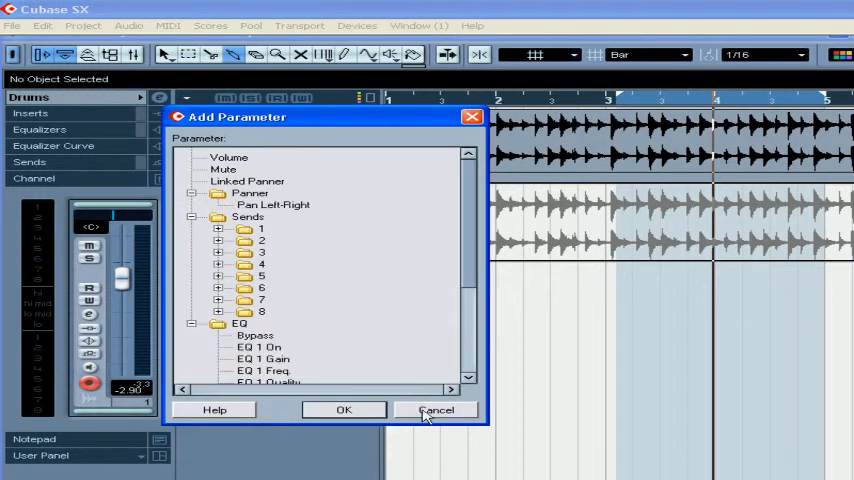
pyautogui.click(436, 410)
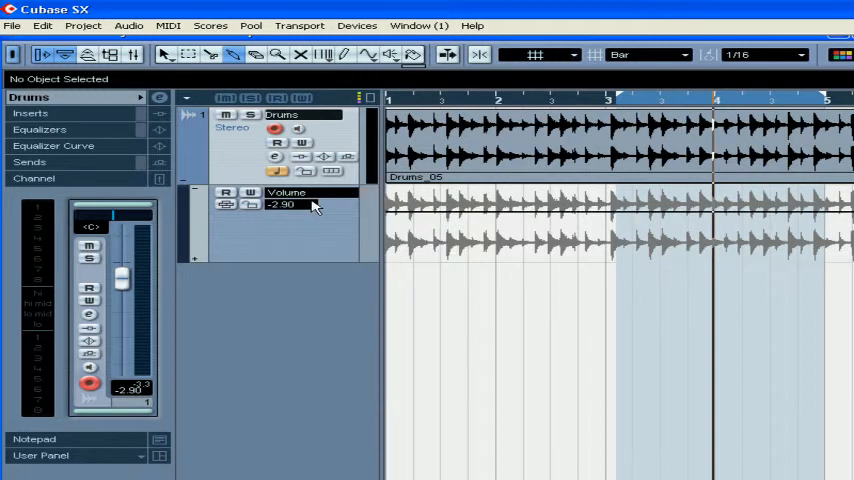
# Step: Enable Read on the Volume lane and pull a mid-phrase point down to about -29 dB
pyautogui.click(227, 192)
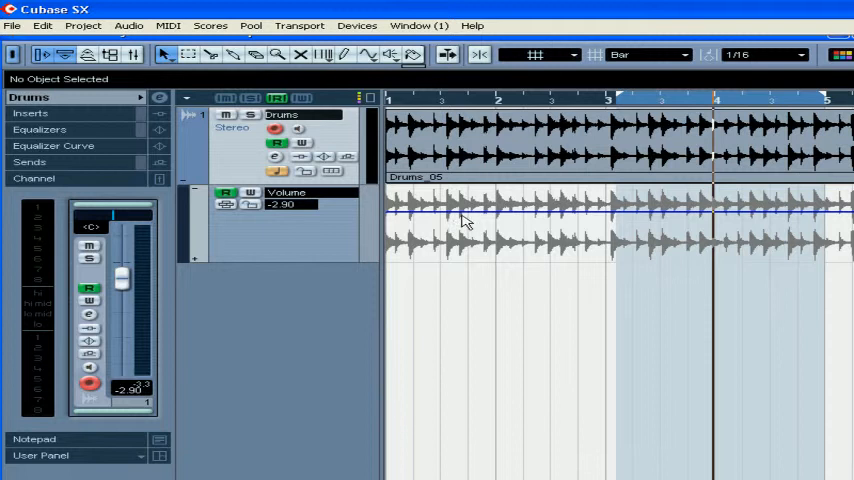
pyautogui.click(447, 212)
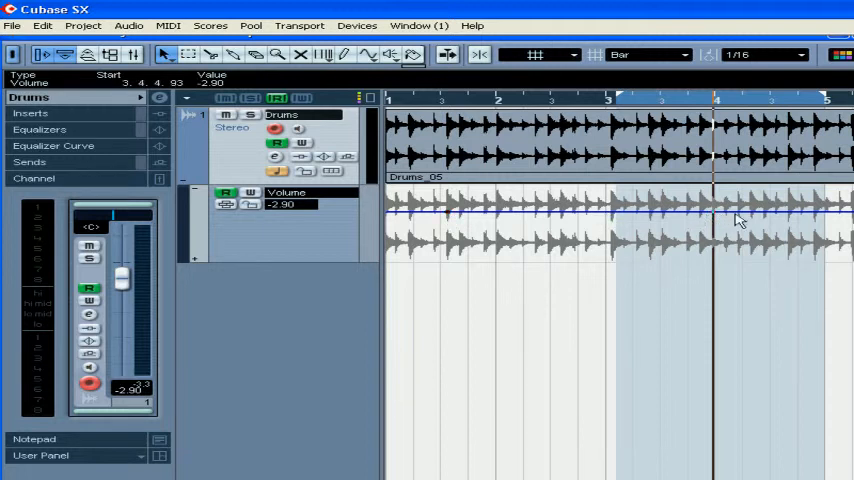
pyautogui.moveTo(570, 217)
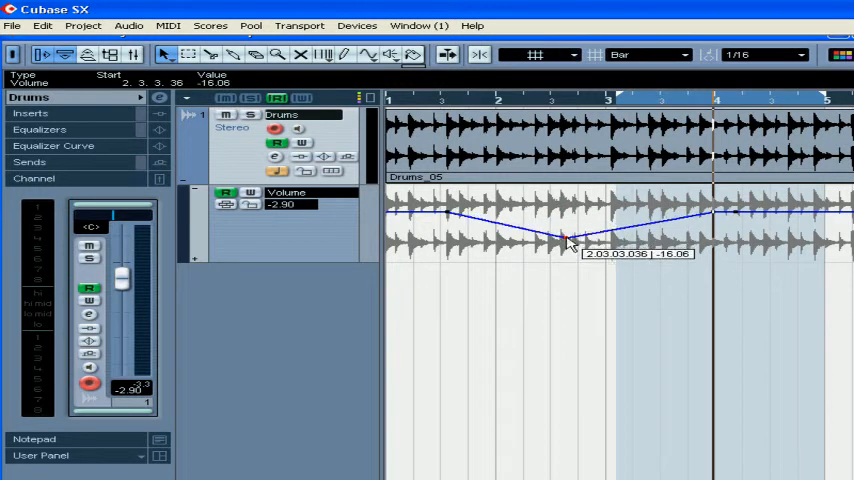
pyautogui.moveTo(565, 240); pyautogui.dragTo(568, 250)
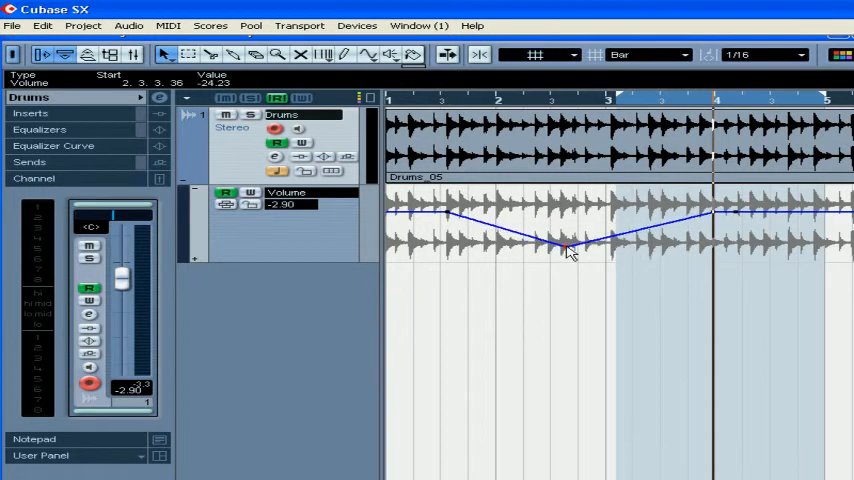
pyautogui.moveTo(568, 252)
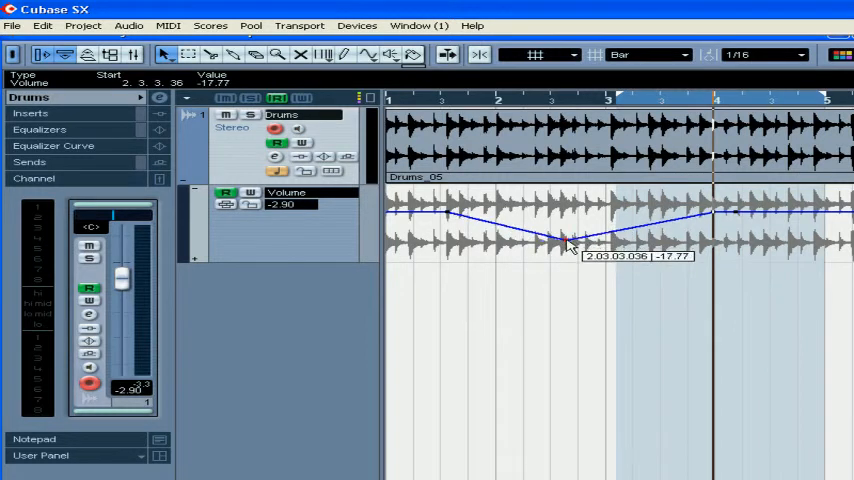
pyautogui.moveTo(565, 243); pyautogui.dragTo(570, 253)
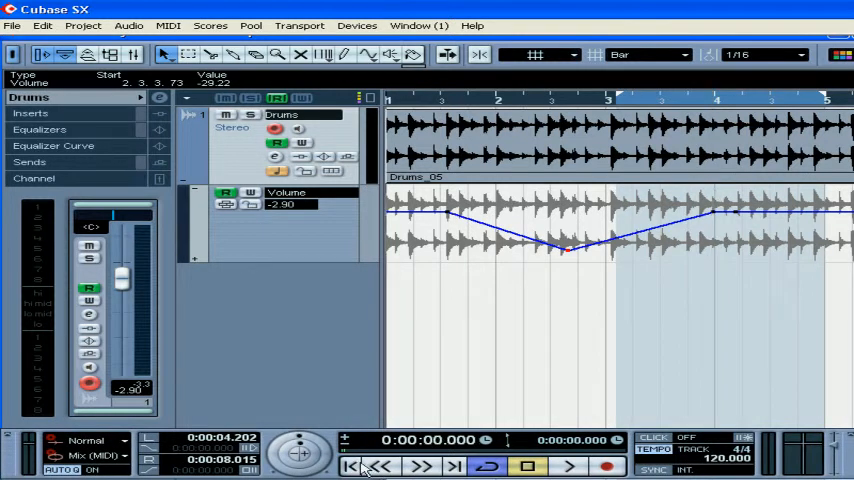
# Step: Audition the dip, then select all its points and drag them together to a new position
pyautogui.click(570, 466)
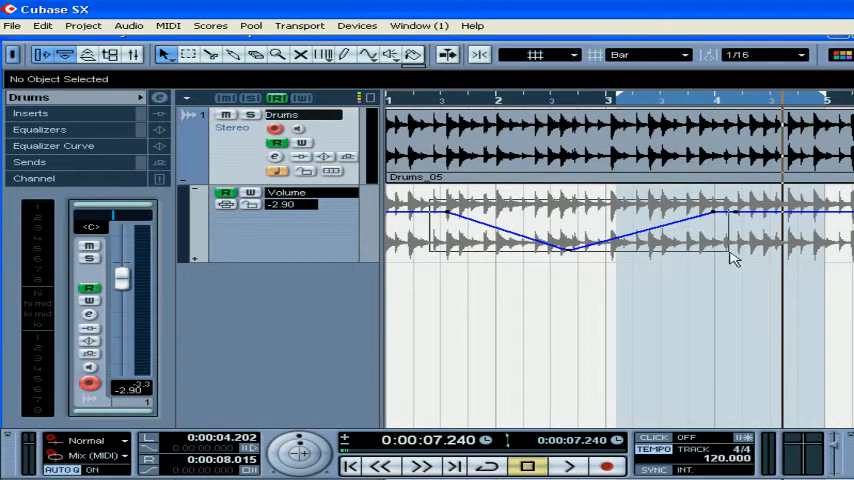
pyautogui.click(567, 250)
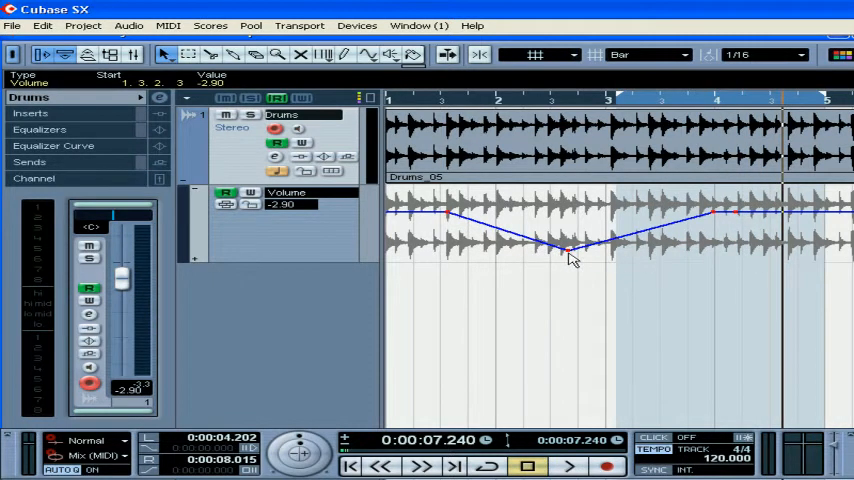
pyautogui.moveTo(568, 250); pyautogui.dragTo(568, 258)
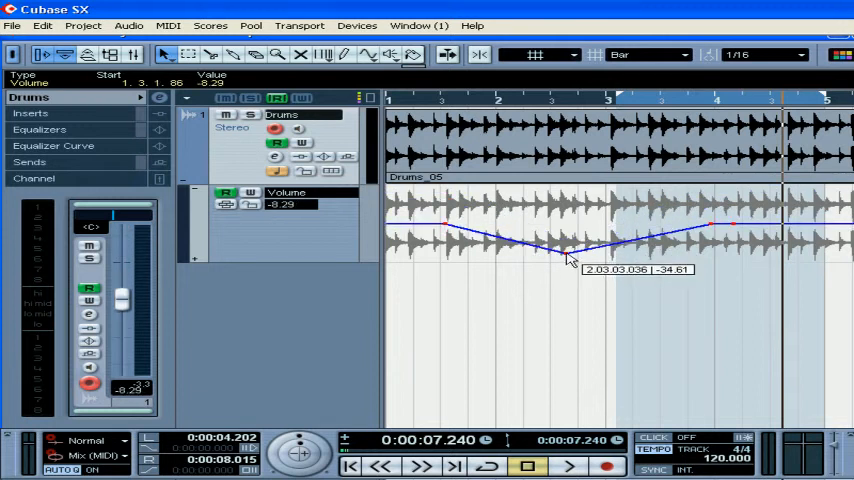
pyautogui.moveTo(570, 250); pyautogui.dragTo(600, 248)
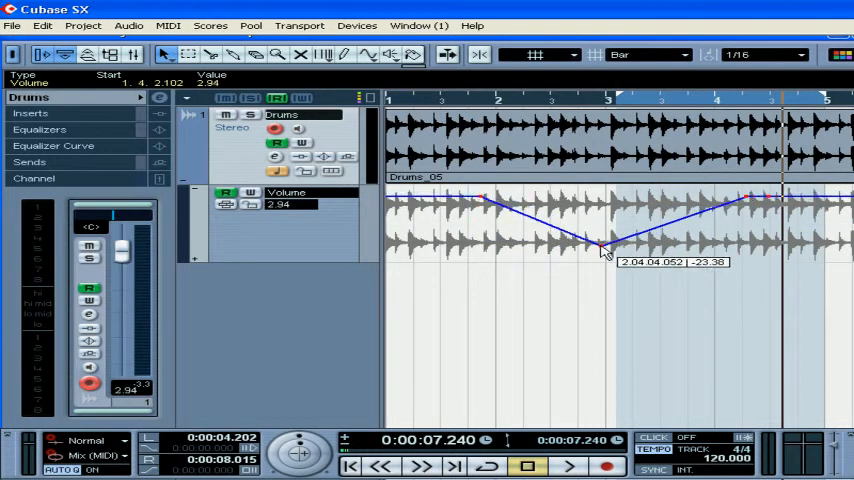
pyautogui.moveTo(603, 250); pyautogui.dragTo(568, 252)
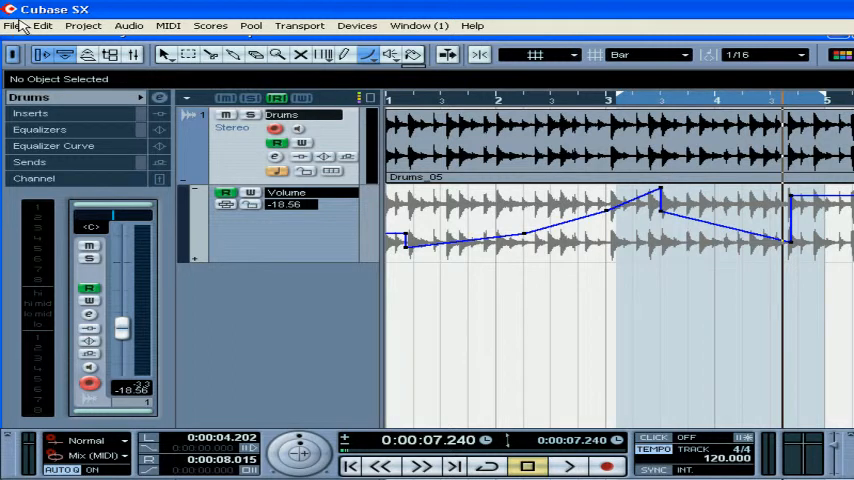
# Step: In Preferences > Editing, set Automation Reduction Level near minimum and confirm with OK
pyautogui.click(13, 25)
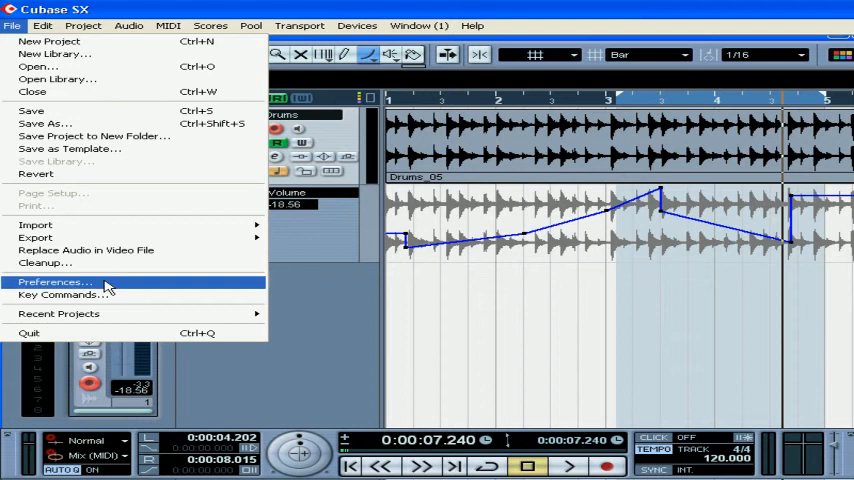
pyautogui.click(53, 281)
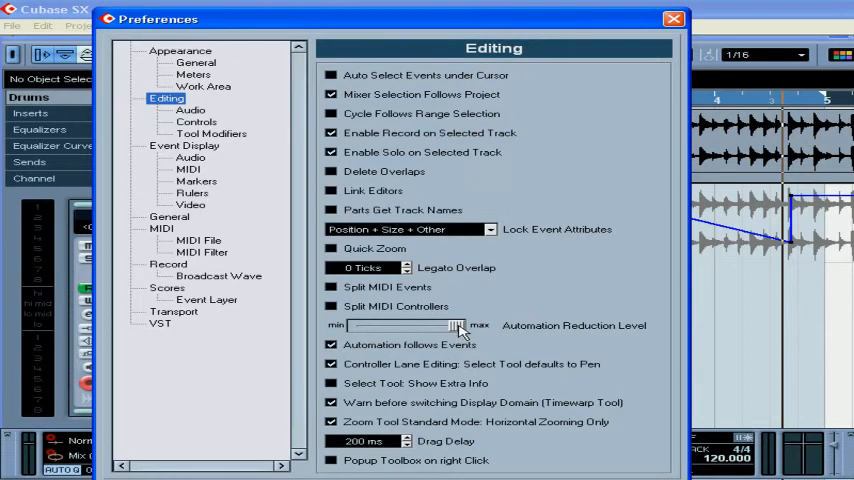
pyautogui.moveTo(455, 325); pyautogui.dragTo(380, 325)
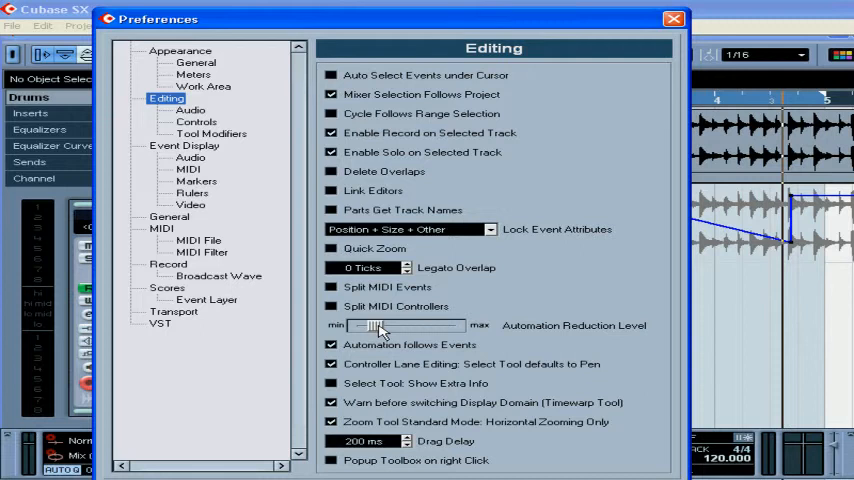
pyautogui.moveTo(390, 325); pyautogui.dragTo(378, 325)
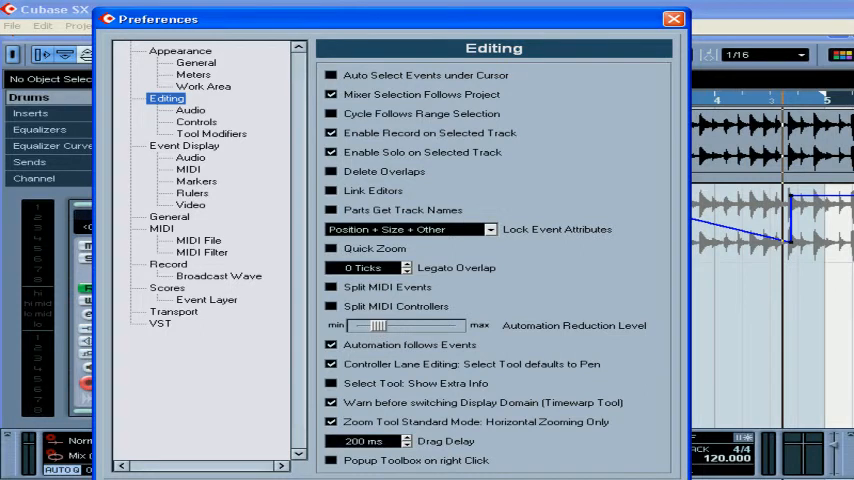
pyautogui.click(674, 18)
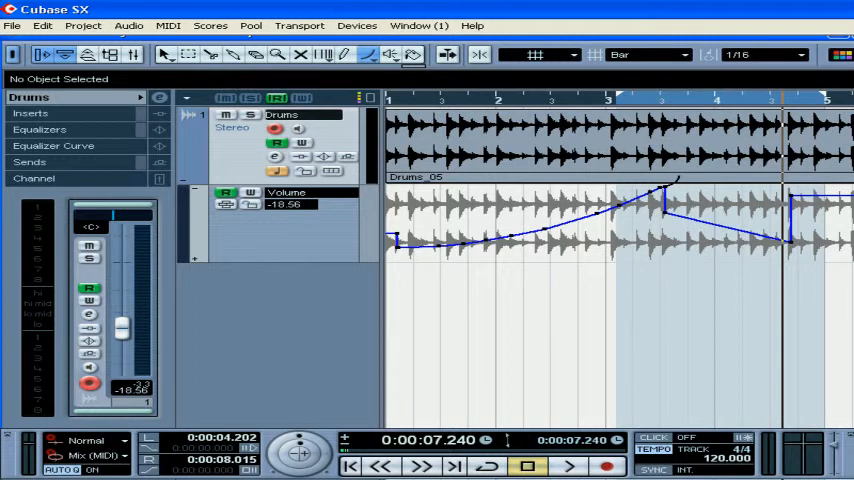
# Step: Choose a sine curve shape for the Line tool to draw the wavy volume rise
pyautogui.click(368, 55)
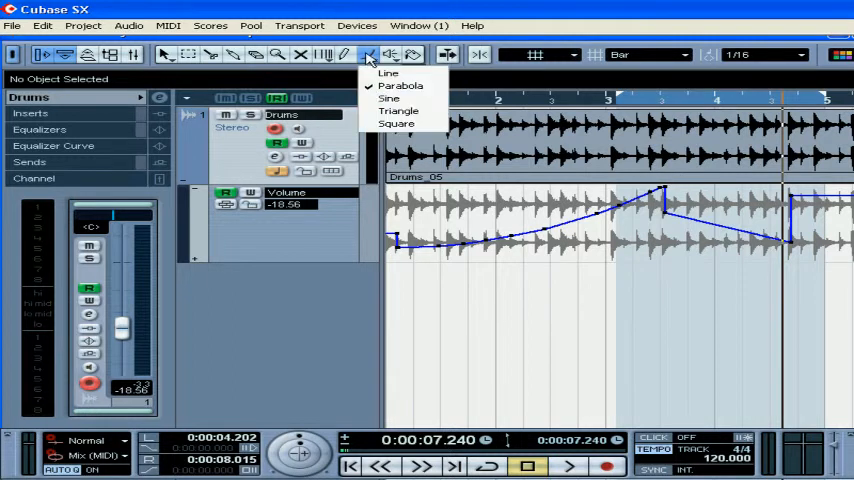
pyautogui.click(388, 99)
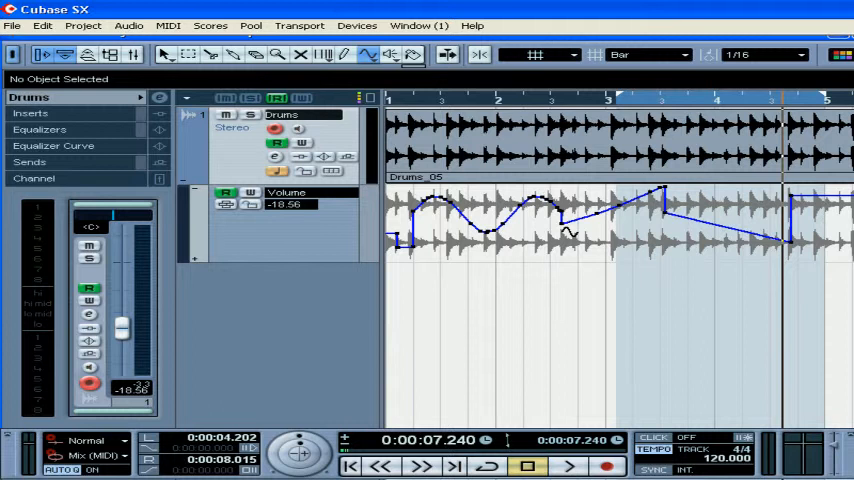
pyautogui.moveTo(487, 57)
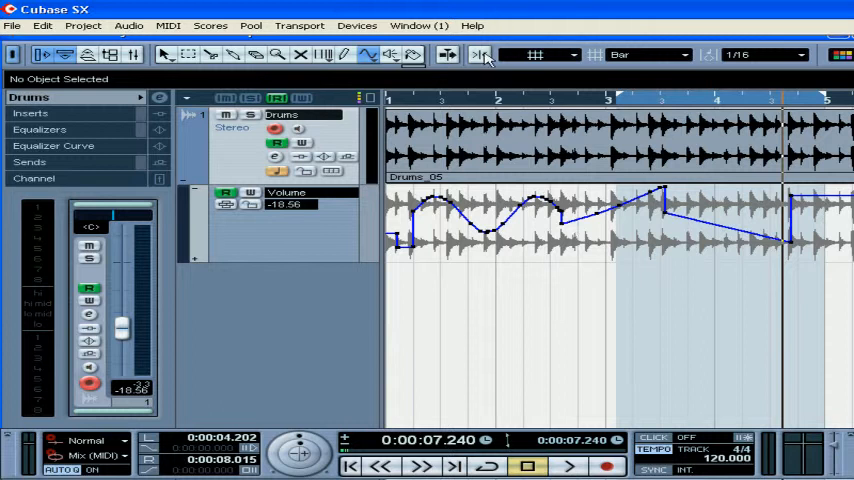
# Step: Turn on Snap with Grid type and set the grid to Use Quantize (1/16)
pyautogui.click(535, 55)
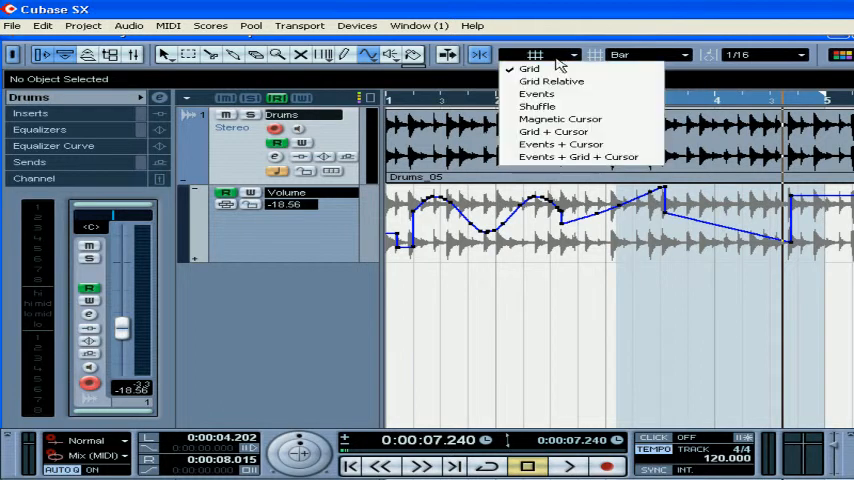
pyautogui.moveTo(547, 69)
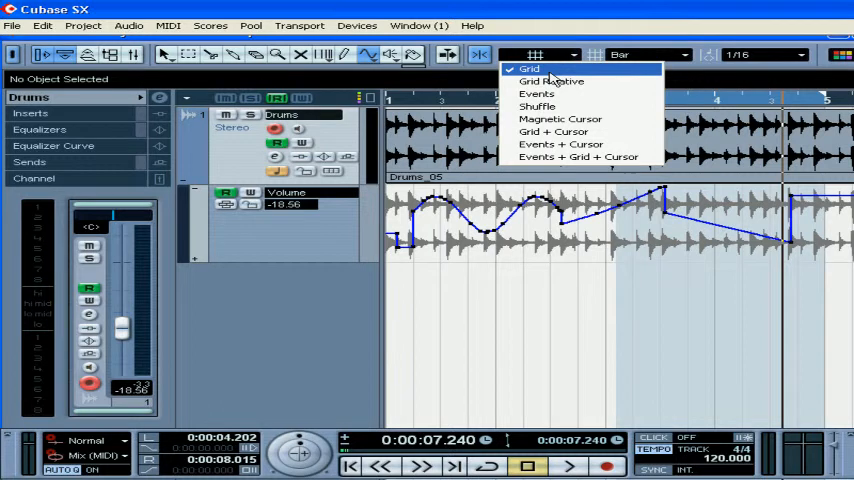
pyautogui.click(529, 68)
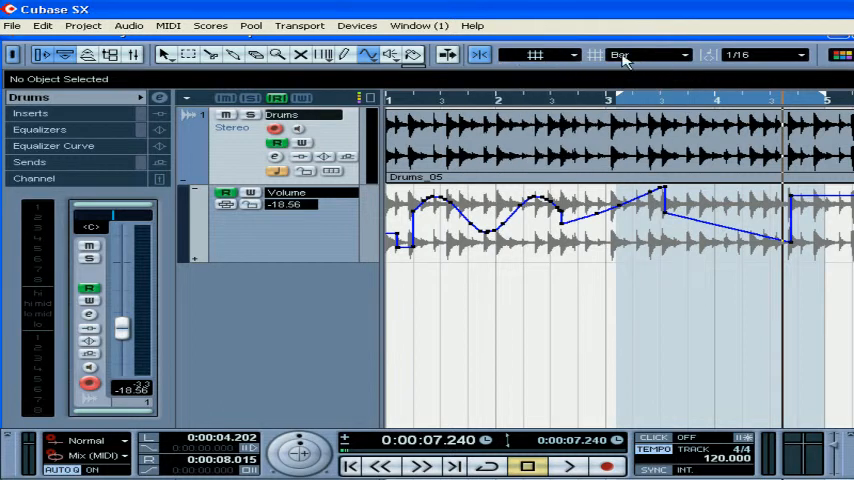
pyautogui.click(648, 55)
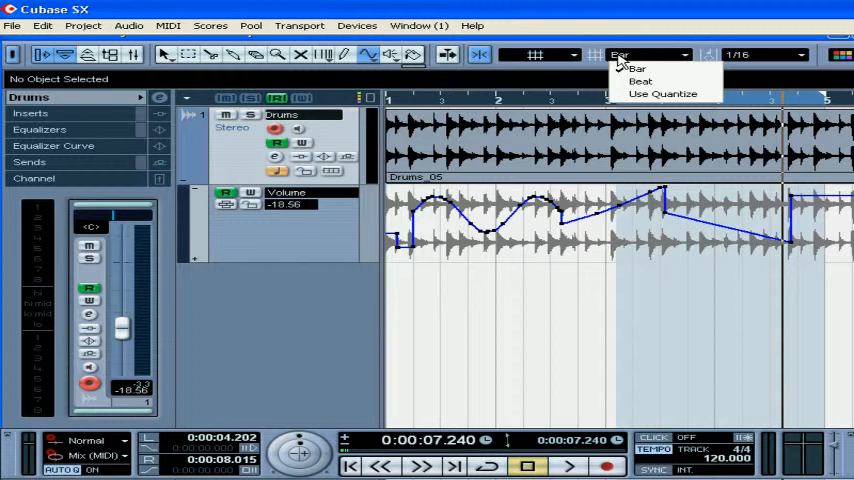
pyautogui.moveTo(645, 81)
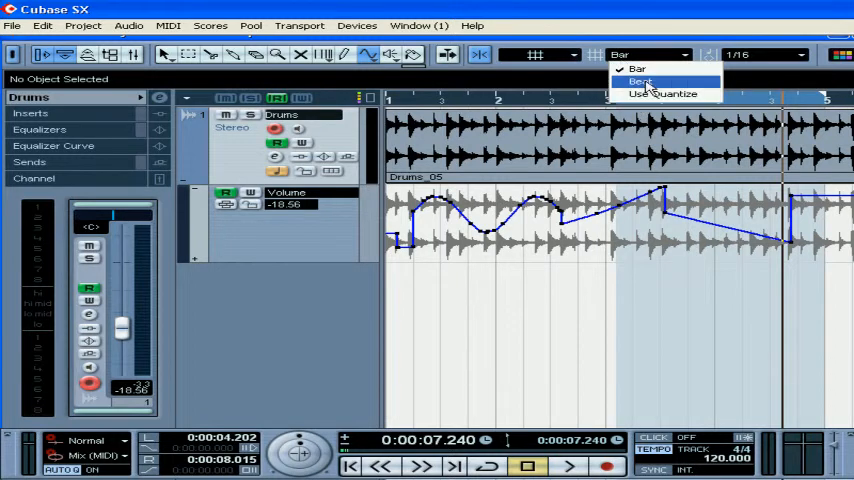
pyautogui.moveTo(663, 93)
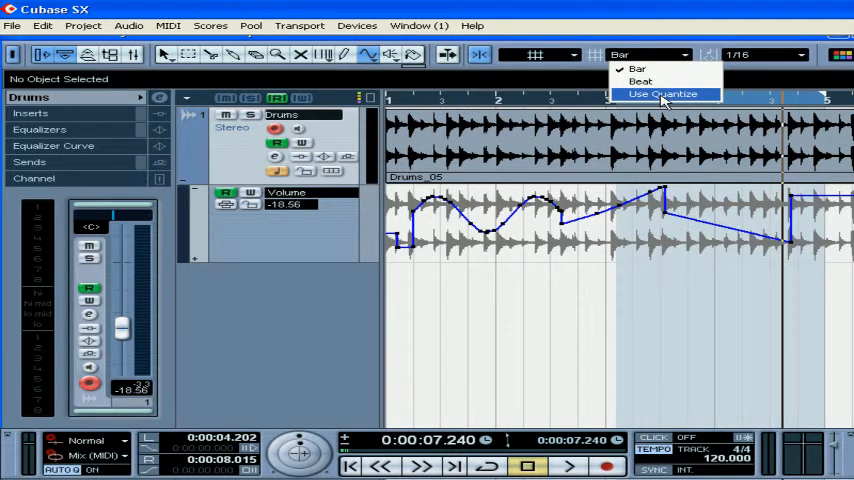
pyautogui.click(662, 93)
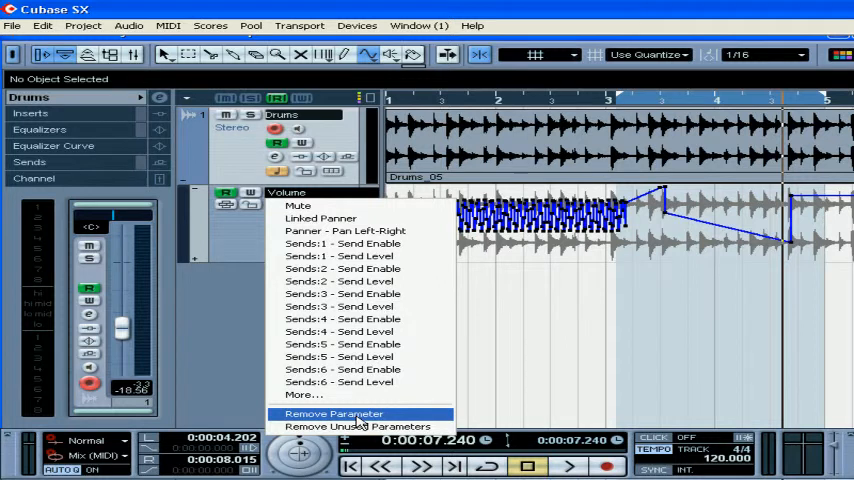
# Step: Switch to the Range Selection tool to mark bars 1 to 3 of the Volume lane
pyautogui.click(333, 413)
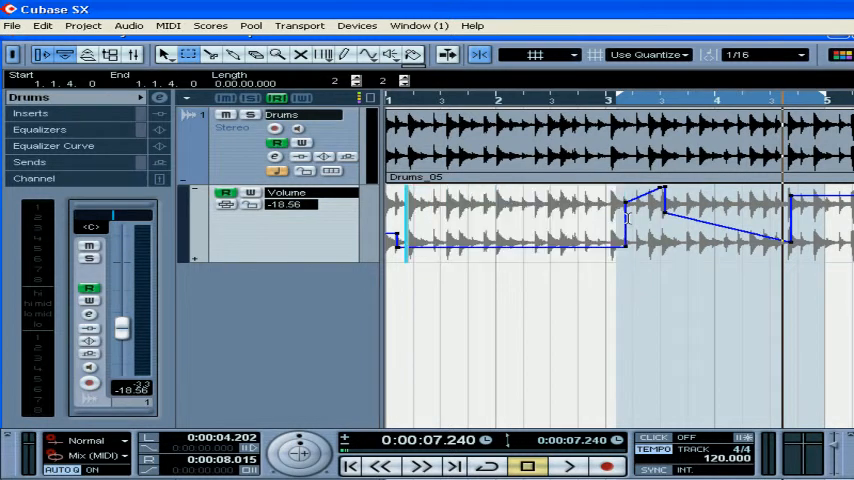
pyautogui.click(42, 25)
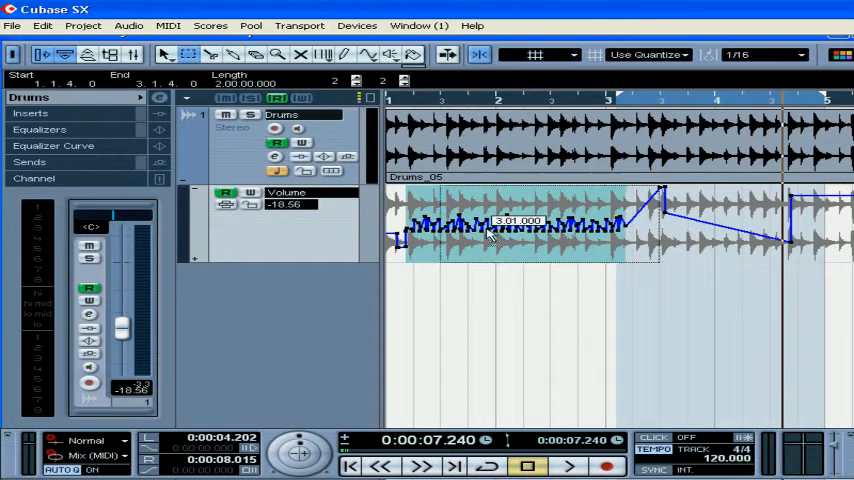
# Step: Drag the selected automation range so it starts at 1.3.1
pyautogui.moveTo(663, 188); pyautogui.dragTo(663, 226)
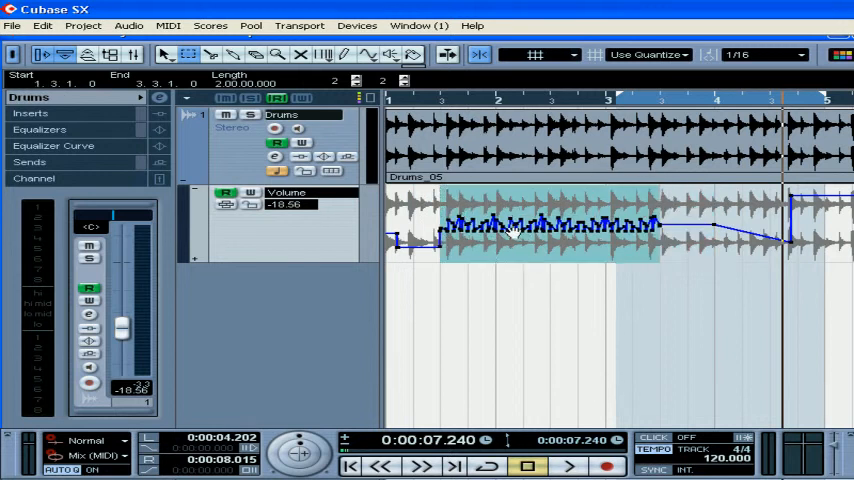
pyautogui.moveTo(680, 240)
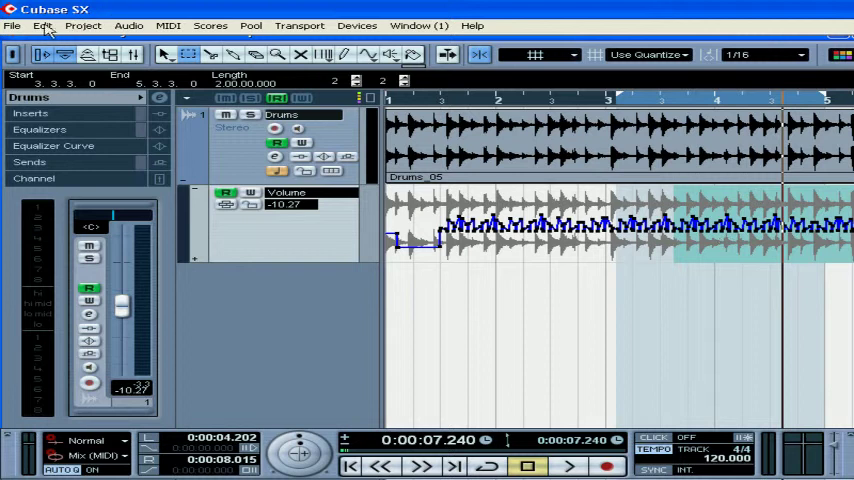
# Step: Repeat the pulsing pattern past bar 5, copy Drums_05 later, and remove the second Drums track
pyautogui.click(42, 25)
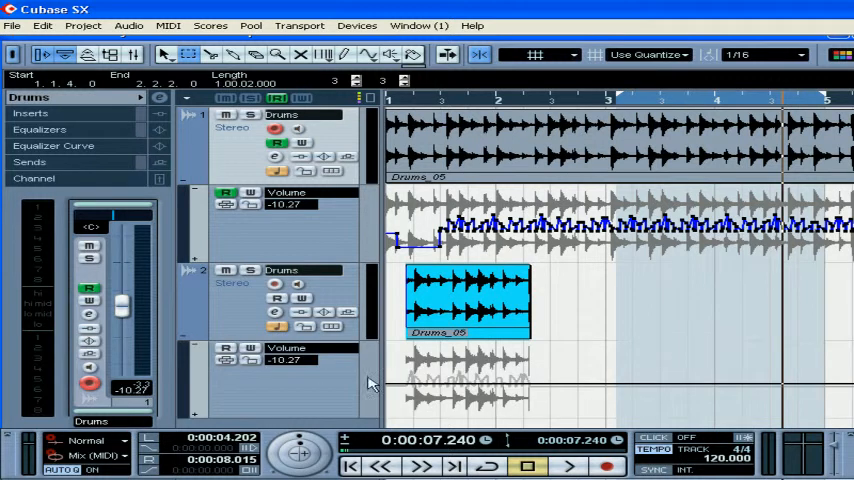
pyautogui.moveTo(580, 175)
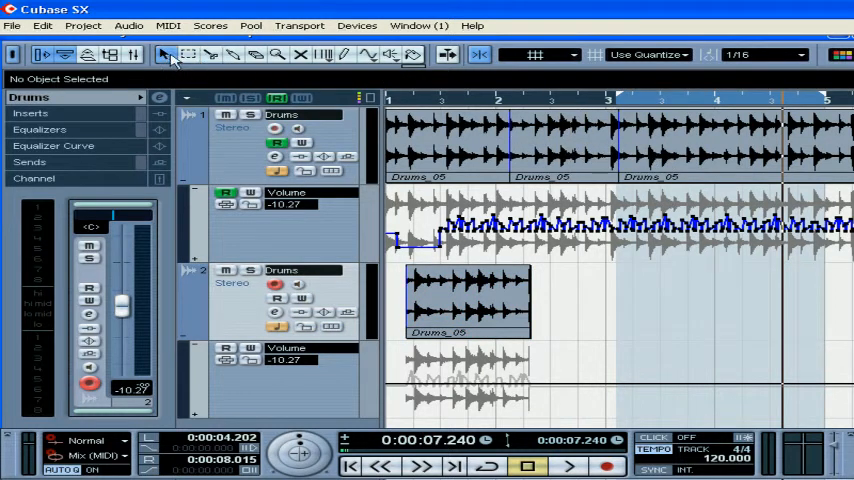
pyautogui.moveTo(470, 300); pyautogui.dragTo(615, 300)
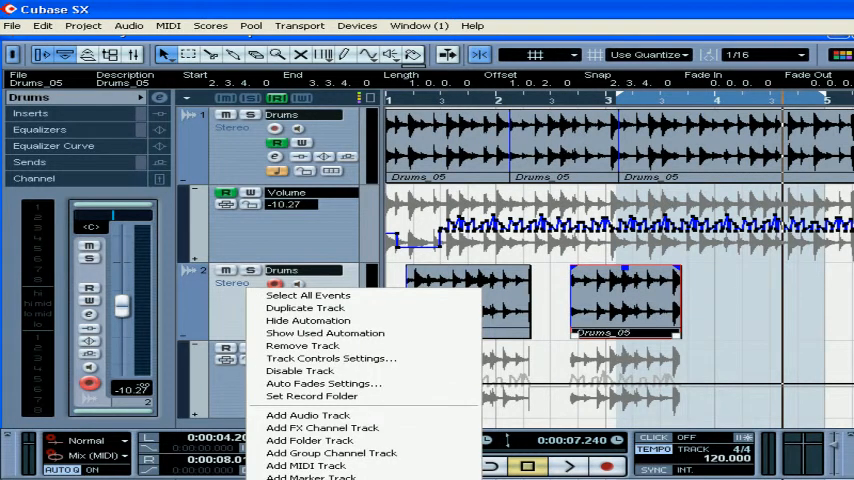
pyautogui.click(302, 345)
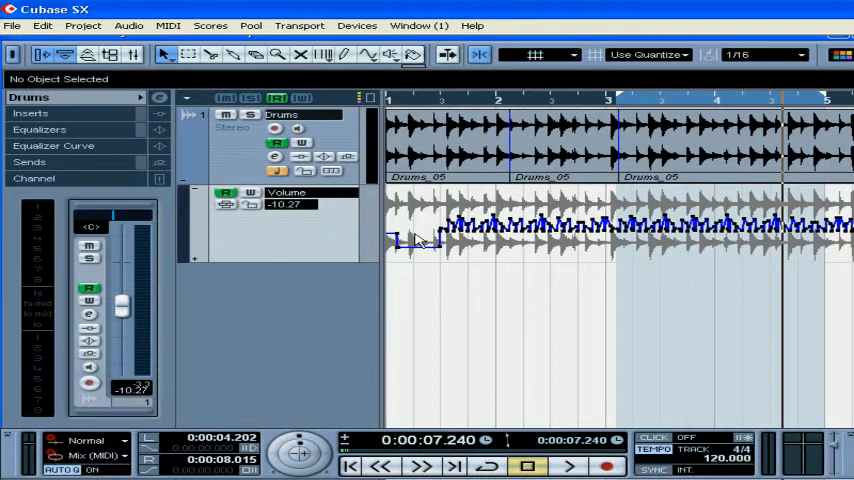
# Step: Load Reverb A in insert slot 1 and automate Inserts:1:Reverb A - Mix at 0.50
pyautogui.click(30, 112)
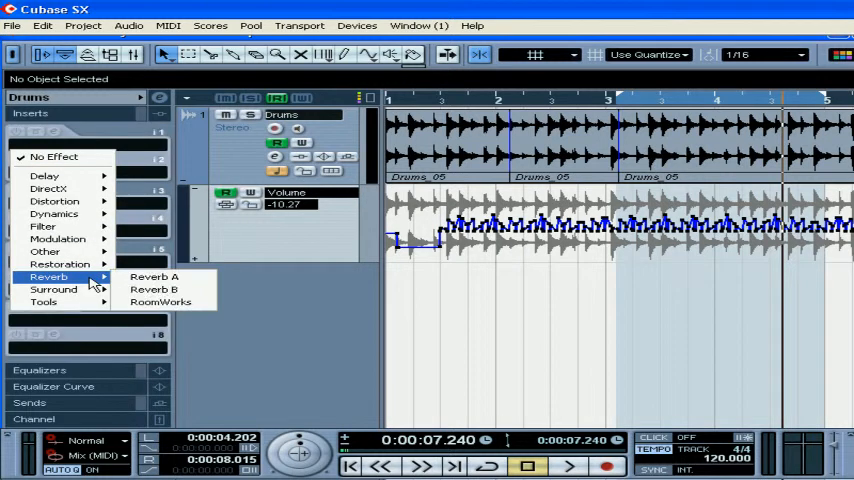
pyautogui.click(154, 276)
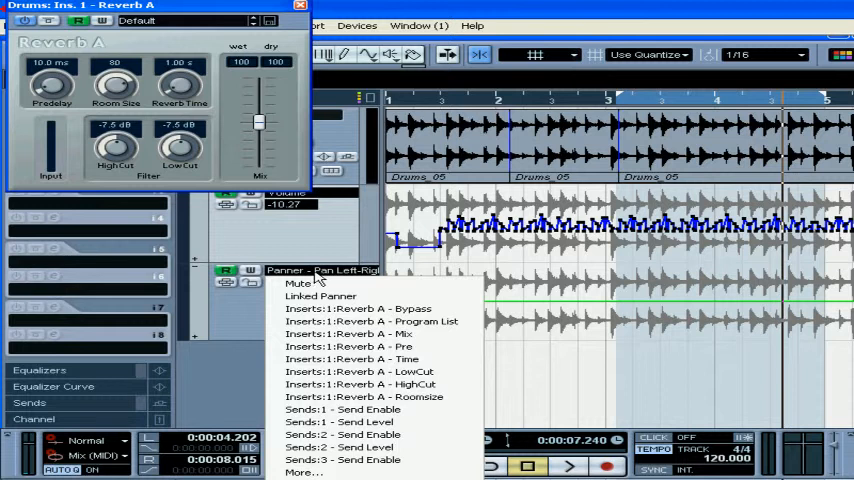
pyautogui.moveTo(375, 334)
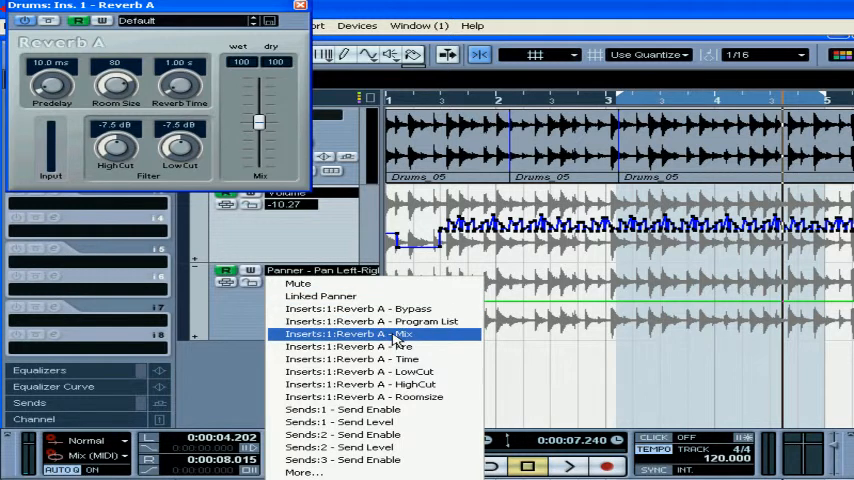
pyautogui.click(355, 334)
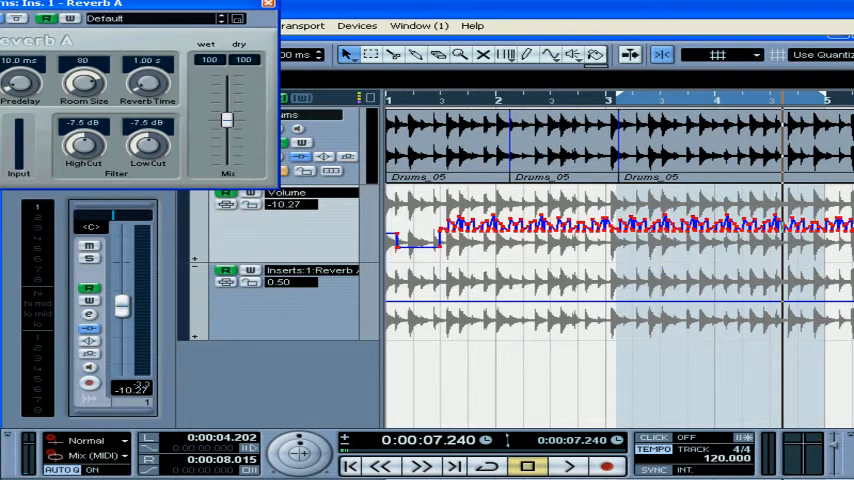
# Step: Ride the Drums volume fader up to 0 dB and down to about -9 dB, then return to project start
pyautogui.moveTo(120, 305); pyautogui.dragTo(120, 315)
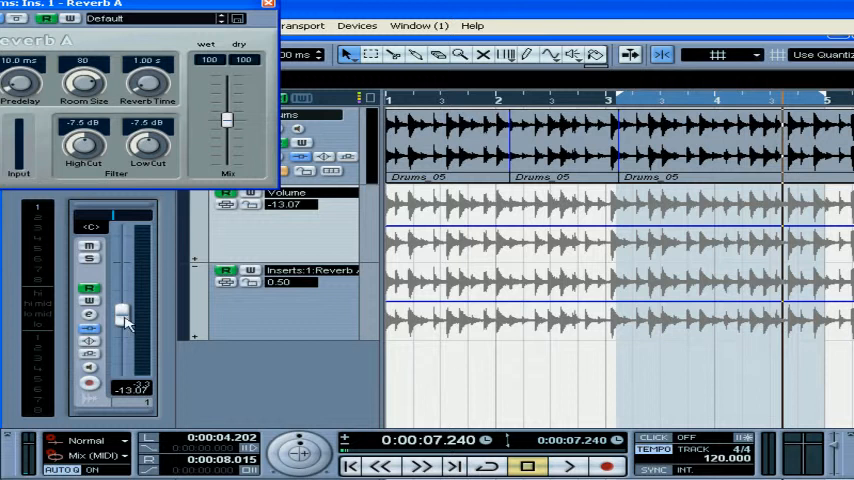
pyautogui.moveTo(125, 320); pyautogui.dragTo(120, 263)
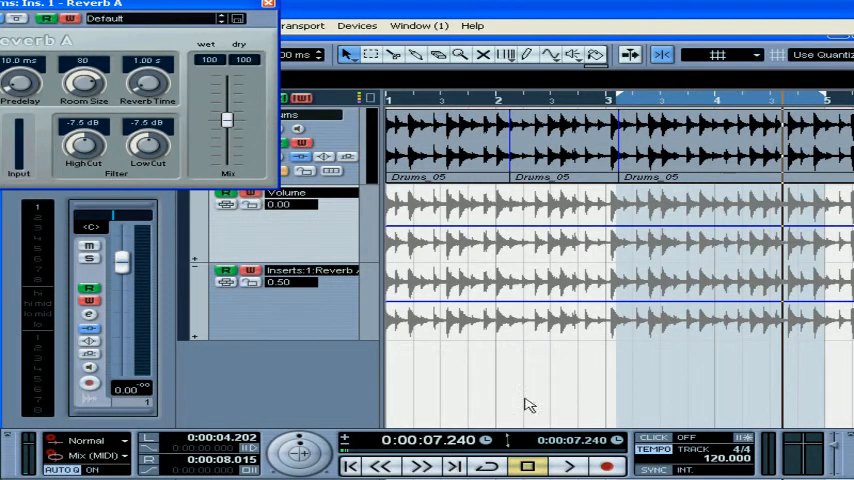
pyautogui.moveTo(120, 262); pyautogui.dragTo(120, 302)
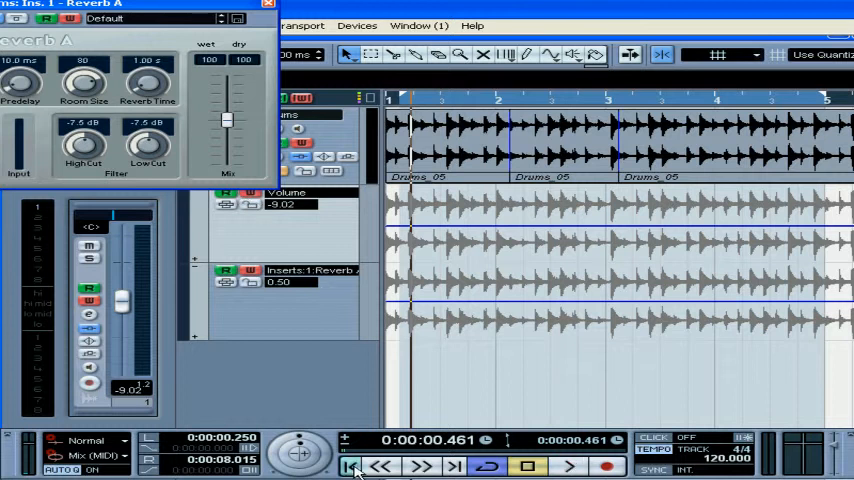
pyautogui.click(350, 466)
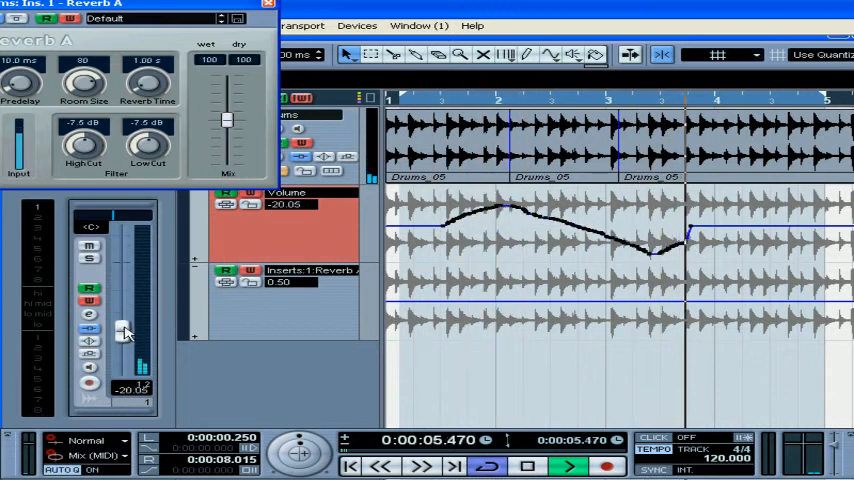
# Step: Record a live Volume rise and a Reverb A Mix dip-and-peak on the Drums lanes during playback
pyautogui.moveTo(122, 330); pyautogui.dragTo(122, 258)
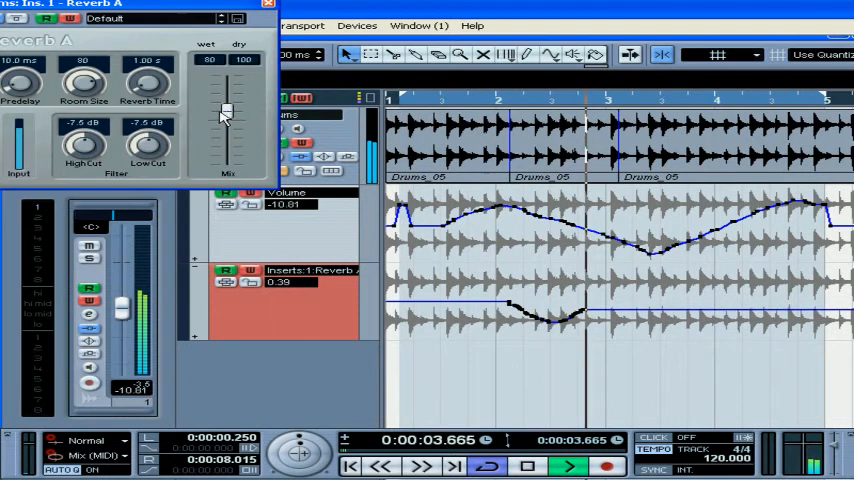
pyautogui.moveTo(225, 115); pyautogui.dragTo(225, 152)
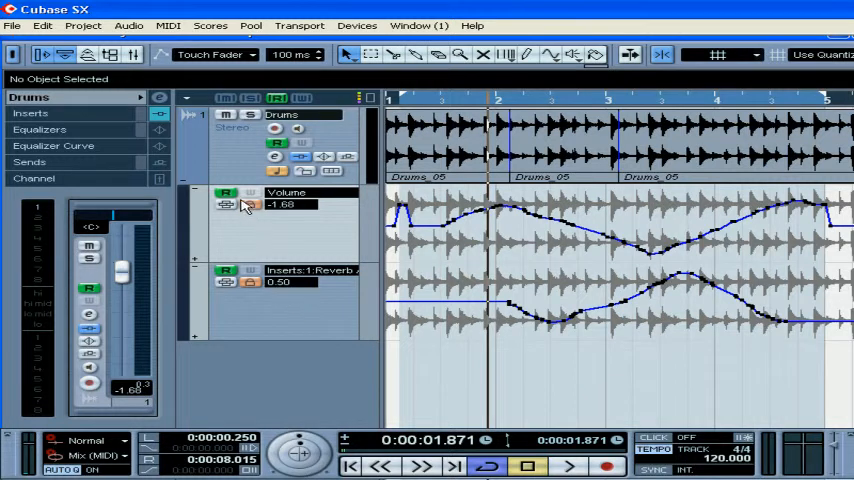
pyautogui.click(227, 193)
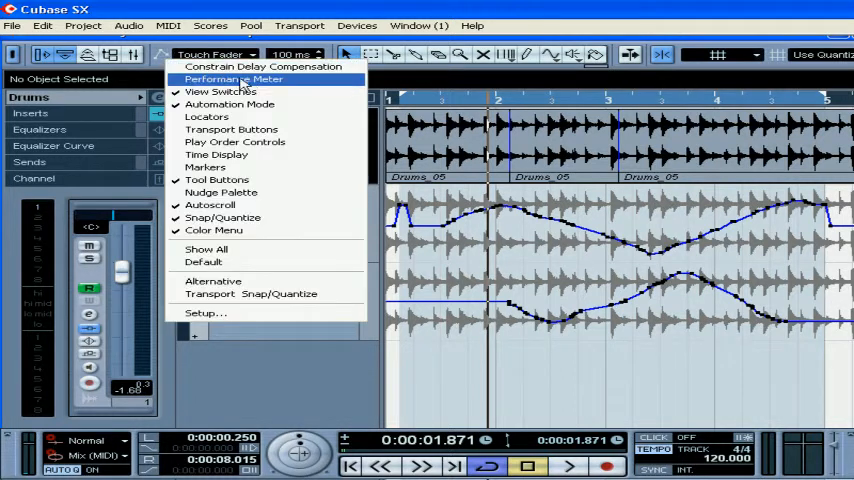
pyautogui.moveTo(230, 104)
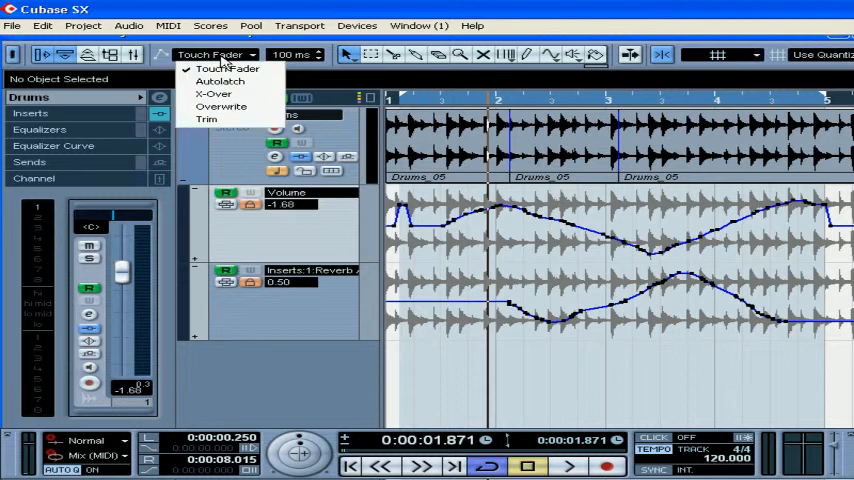
pyautogui.moveTo(220, 107)
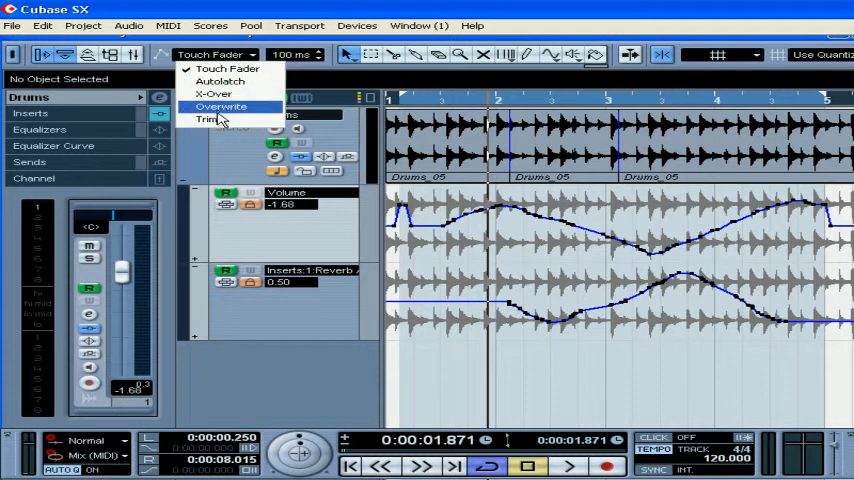
pyautogui.moveTo(228, 69)
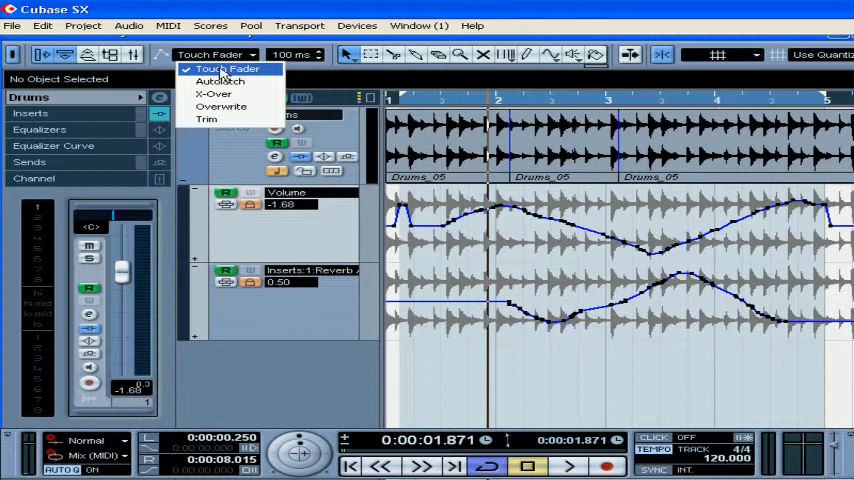
pyautogui.click(225, 68)
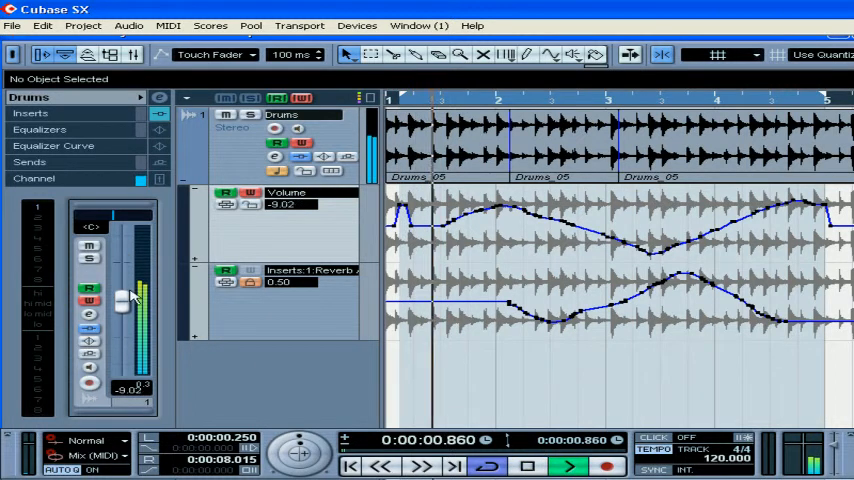
# Step: Re-record the Drums volume curve in Touch mode with extra dips, ending near 1.01 dB
pyautogui.moveTo(122, 300); pyautogui.dragTo(120, 288)
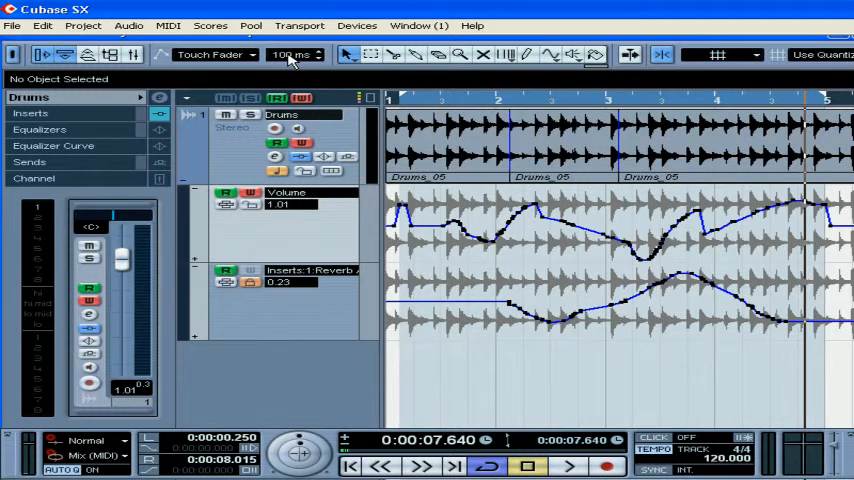
pyautogui.click(213, 54)
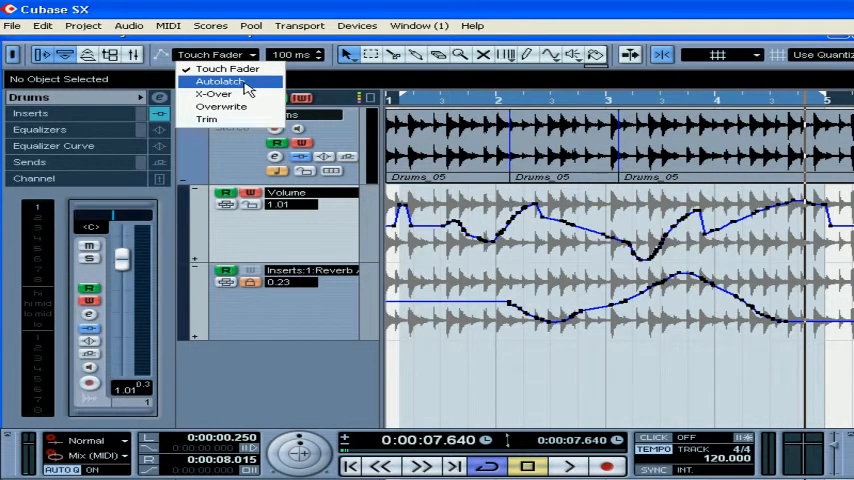
# Step: In Autolatch mode, overwrite the volume curve after its first dip with a flat level near -0.41 dB
pyautogui.click(220, 81)
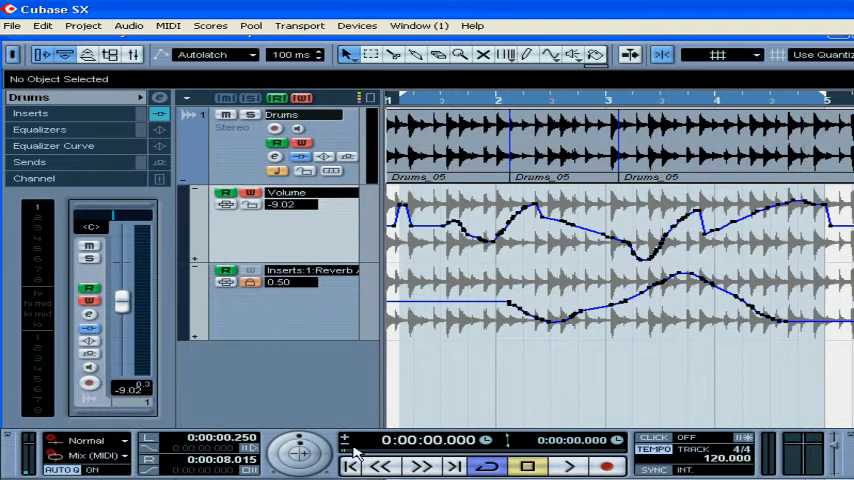
pyautogui.moveTo(350, 440)
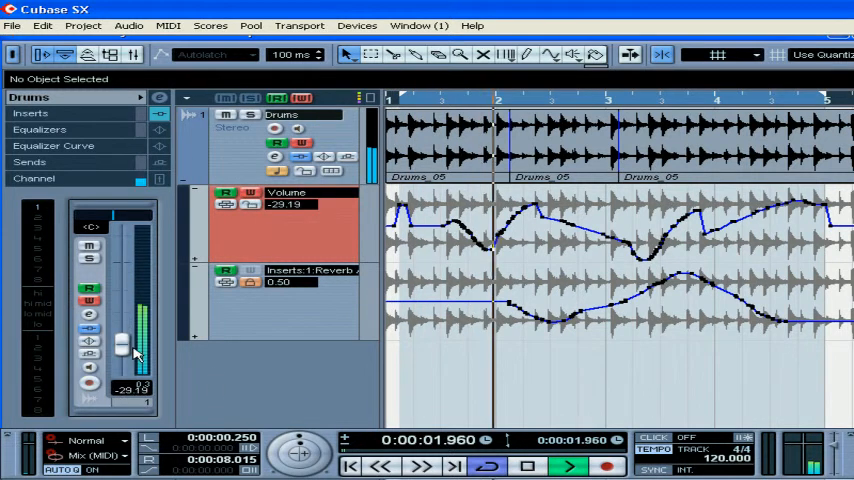
pyautogui.moveTo(120, 345); pyautogui.dragTo(120, 265)
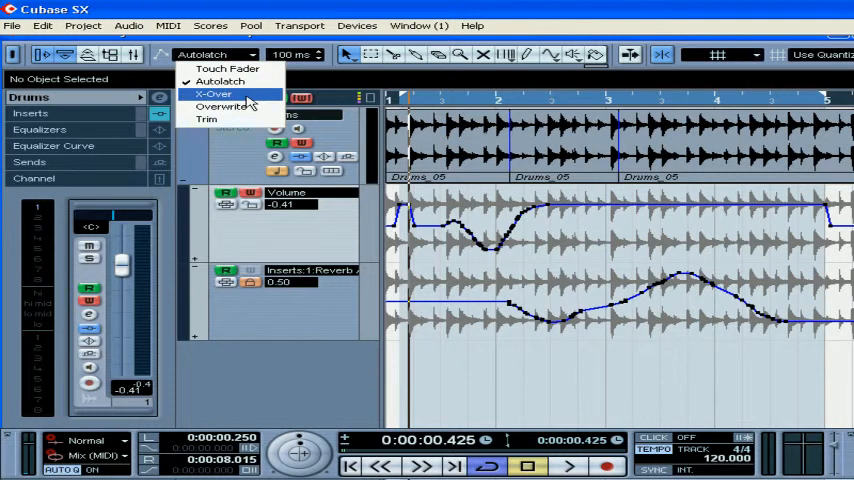
# Step: Record a volume pass in X-Over, then in Overwrite flatten the opening bars near 1.22 dB
pyautogui.click(212, 93)
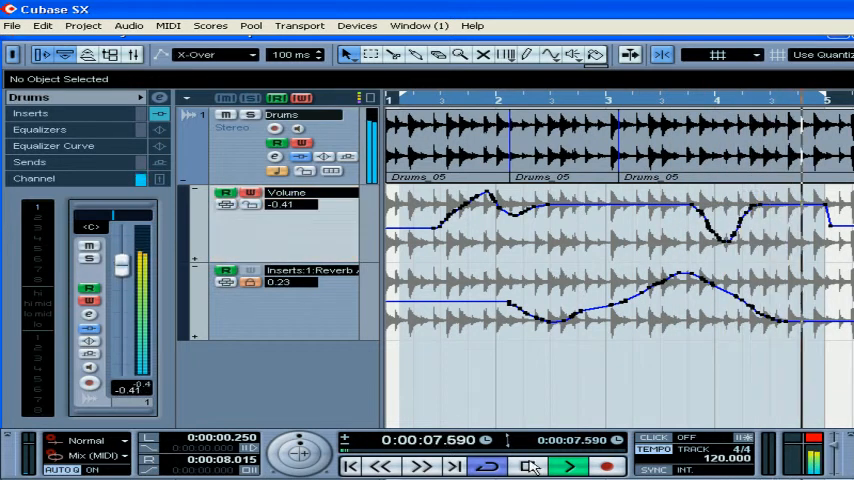
pyautogui.click(216, 54)
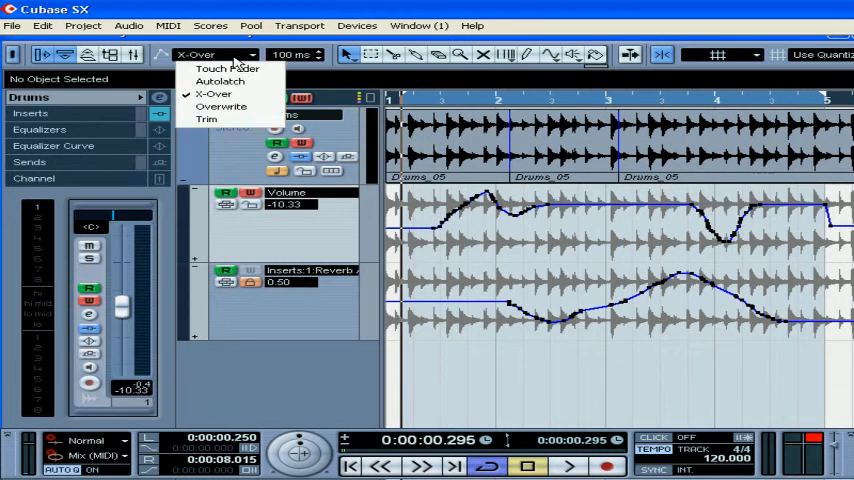
pyautogui.click(221, 106)
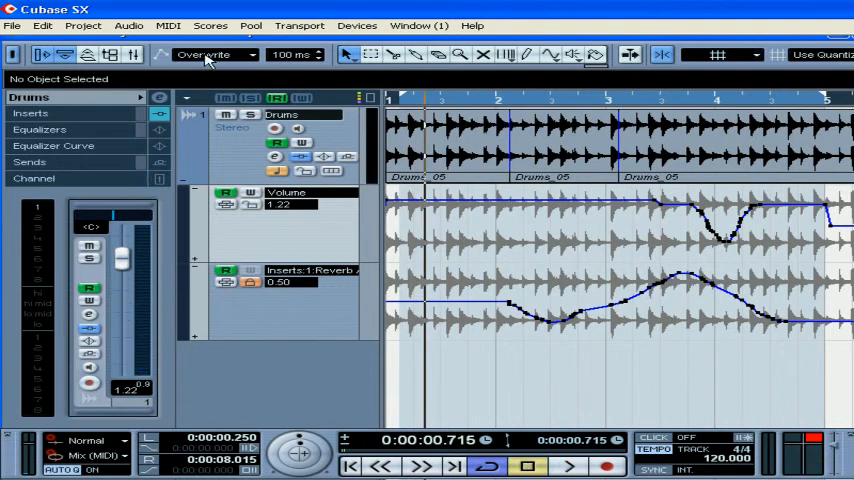
# Step: In Trim mode, reshape the Drums volume with a wavy dip and rise through bar 3
pyautogui.click(215, 54)
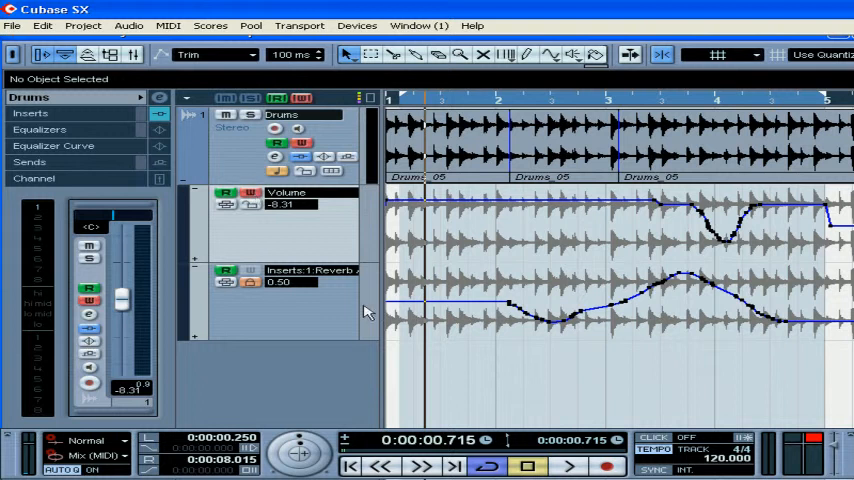
pyautogui.click(527, 466)
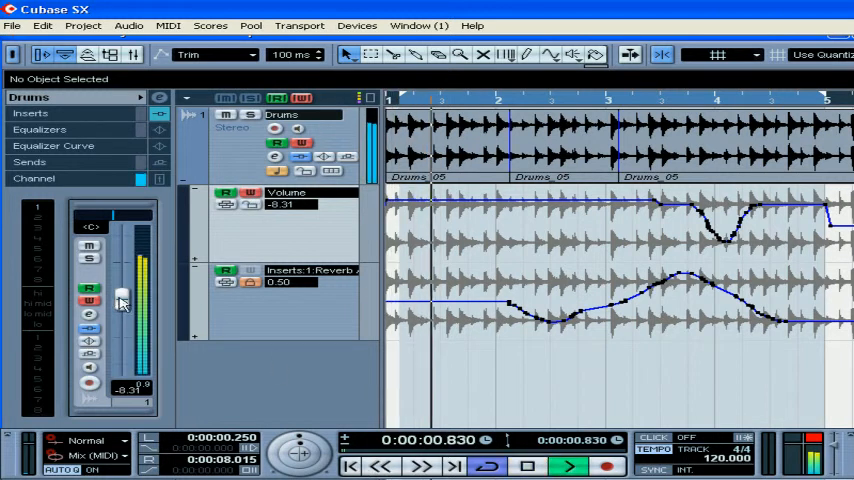
pyautogui.moveTo(120, 300); pyautogui.dragTo(137, 310)
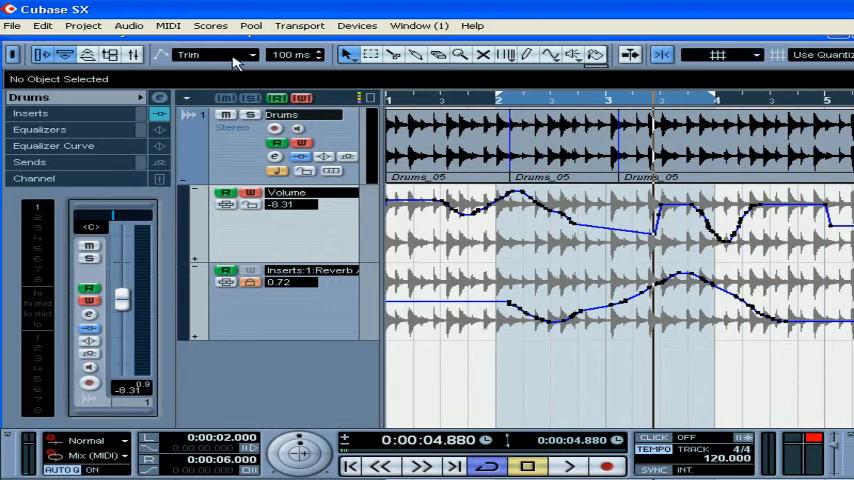
pyautogui.click(237, 54)
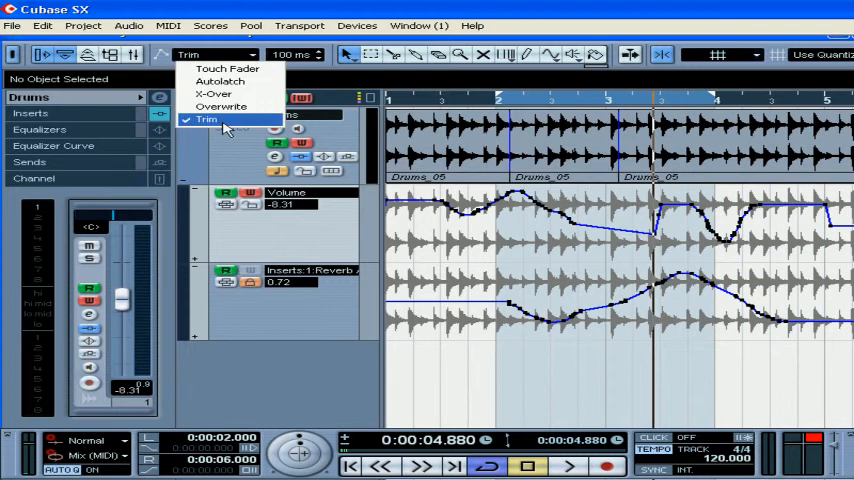
pyautogui.click(205, 119)
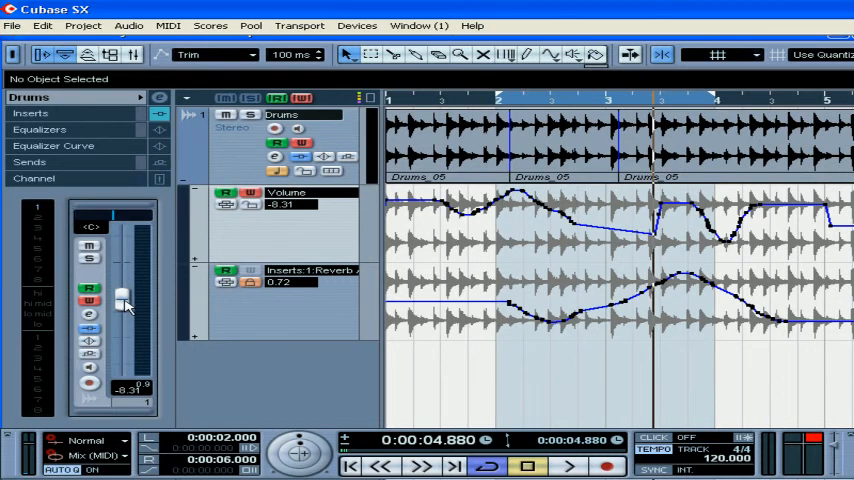
pyautogui.moveTo(120, 297); pyautogui.dragTo(120, 317)
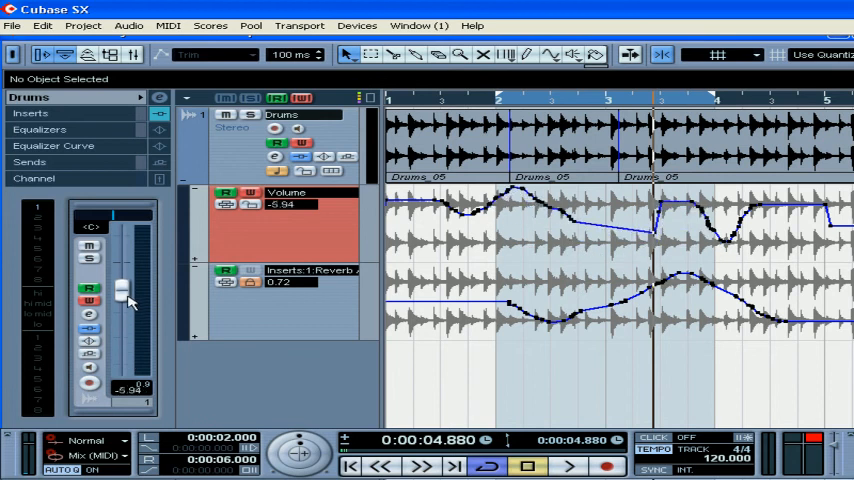
pyautogui.moveTo(120, 290); pyautogui.dragTo(120, 300)
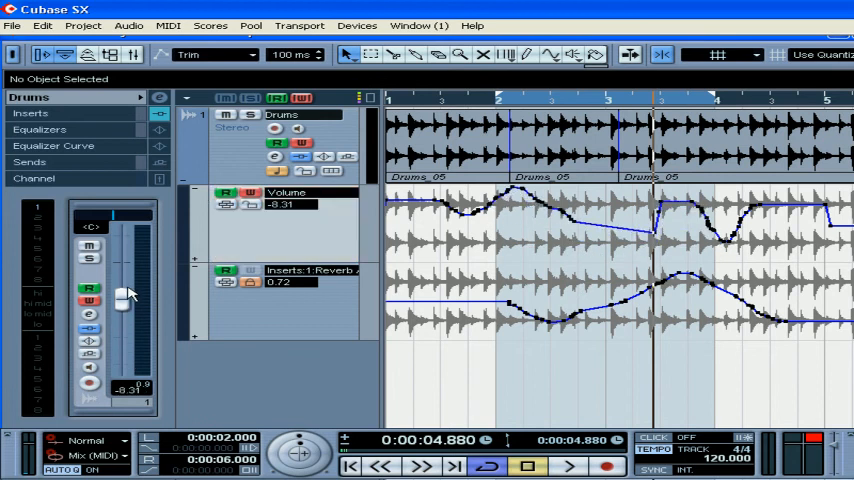